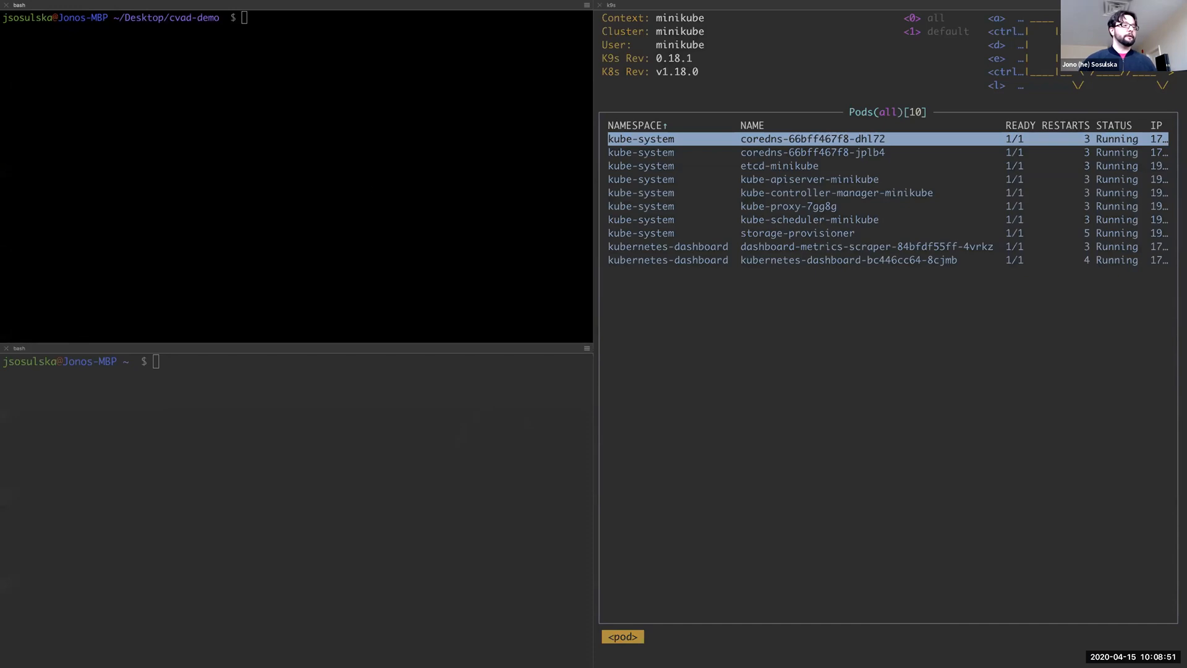
# Clone consul-helm, rename it consul-helm-0.19.0 and remove its .git metadata.
pyautogui.write('l-helm-0.19.0/.git; echo $?')
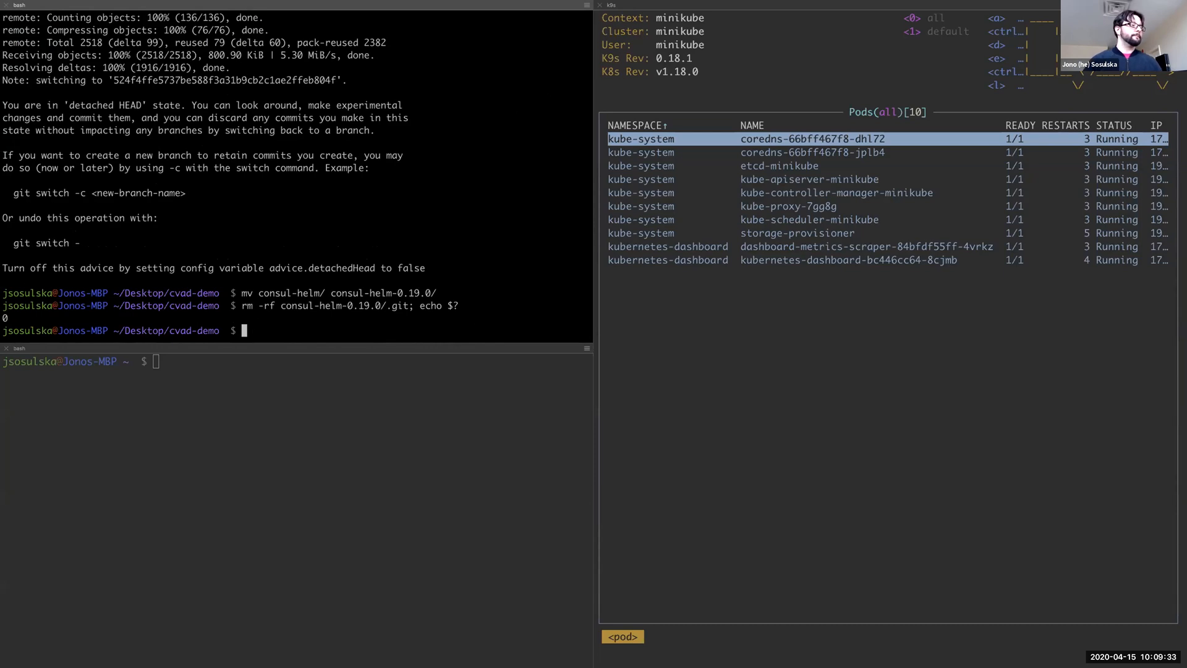
pyautogui.write('cat consul-')
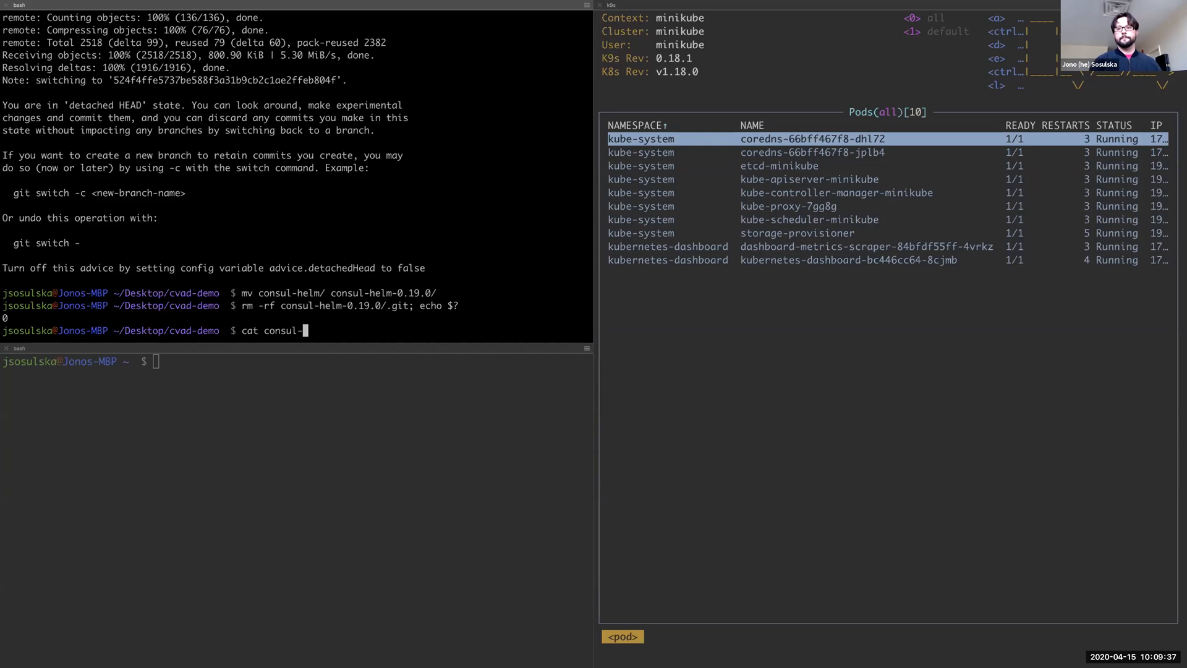
# Print consul-values.yml: datacenter hashidc1, one server, LoadBalancer UI, connectInject enabled.
pyautogui.press('Return')
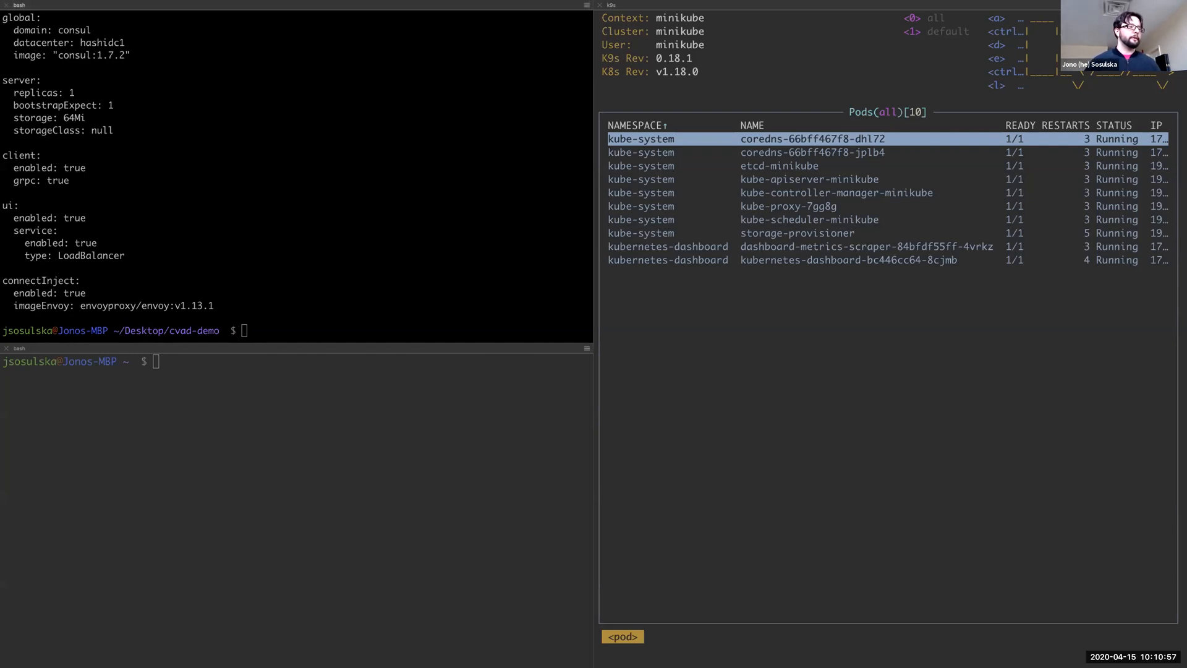
# Helm-install release service-mesh from consul-helm-0.19.0 with consul-values.yml, then list minikube services.
pyautogui.write('helm install service-mesh ./consul-helm-0.19.0/ -f ./consul-values.yml')
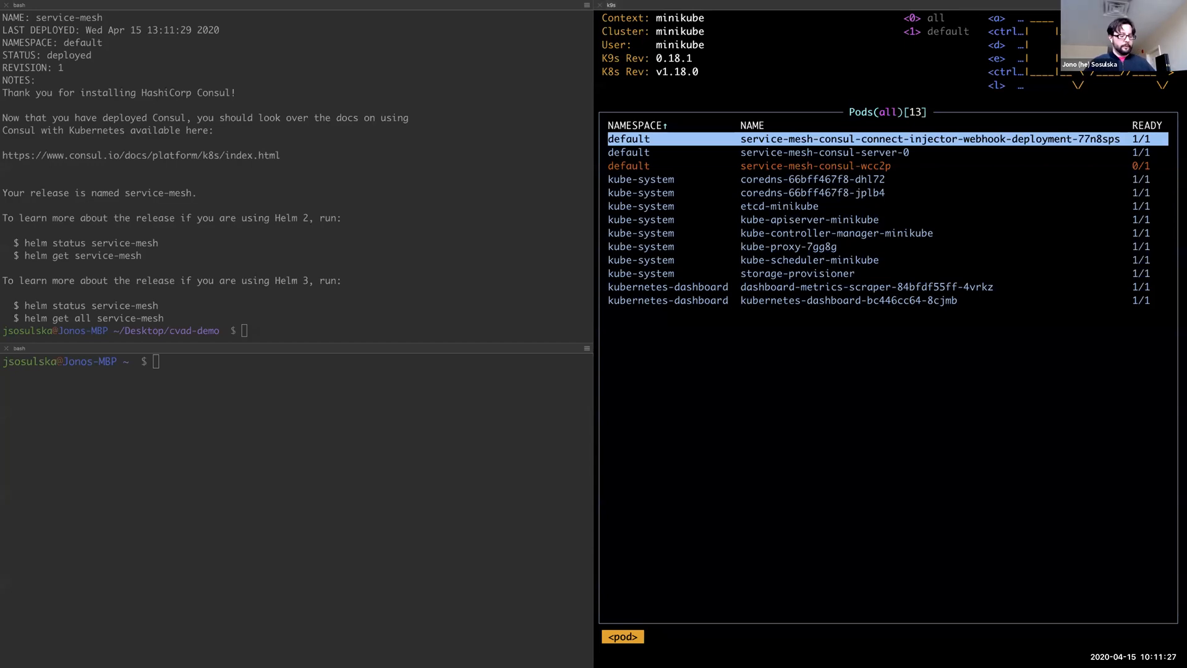
pyautogui.write('minikube service list')
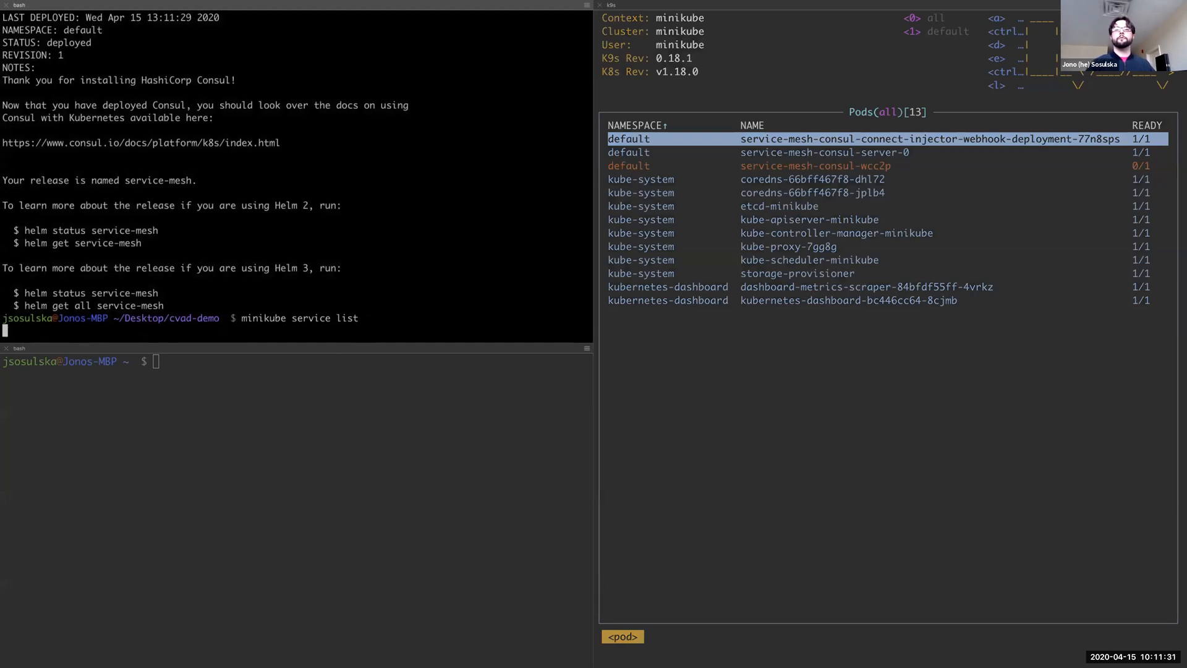
pyautogui.press('Return')
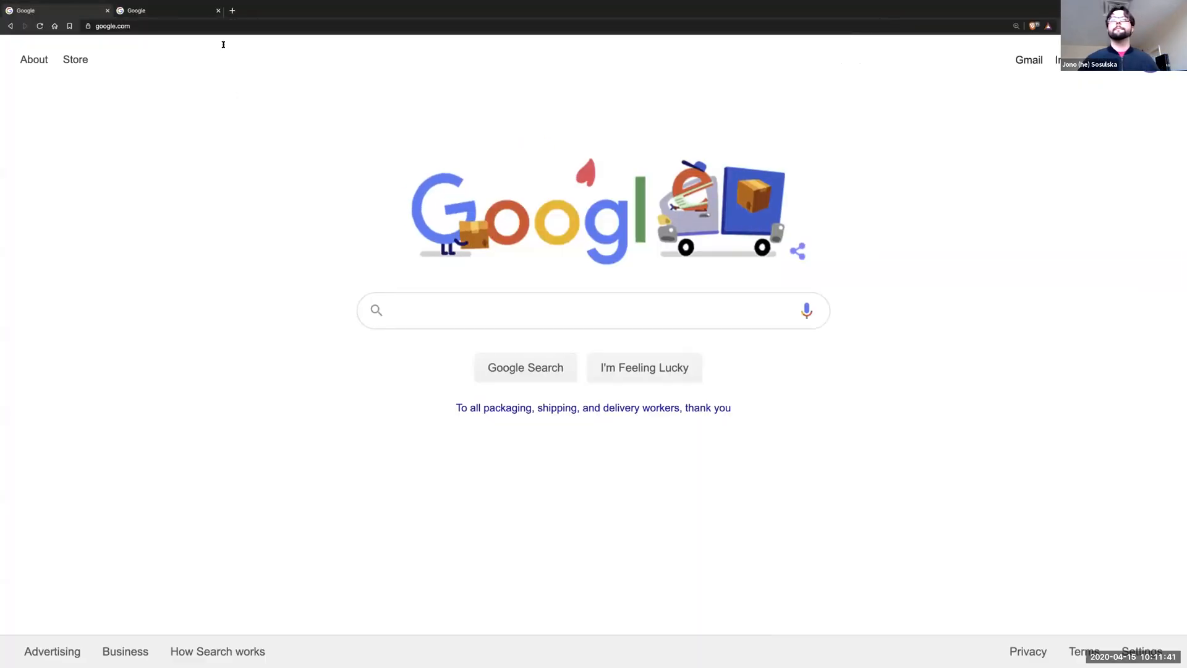
pyautogui.write('http://192.168.64.3:31378')
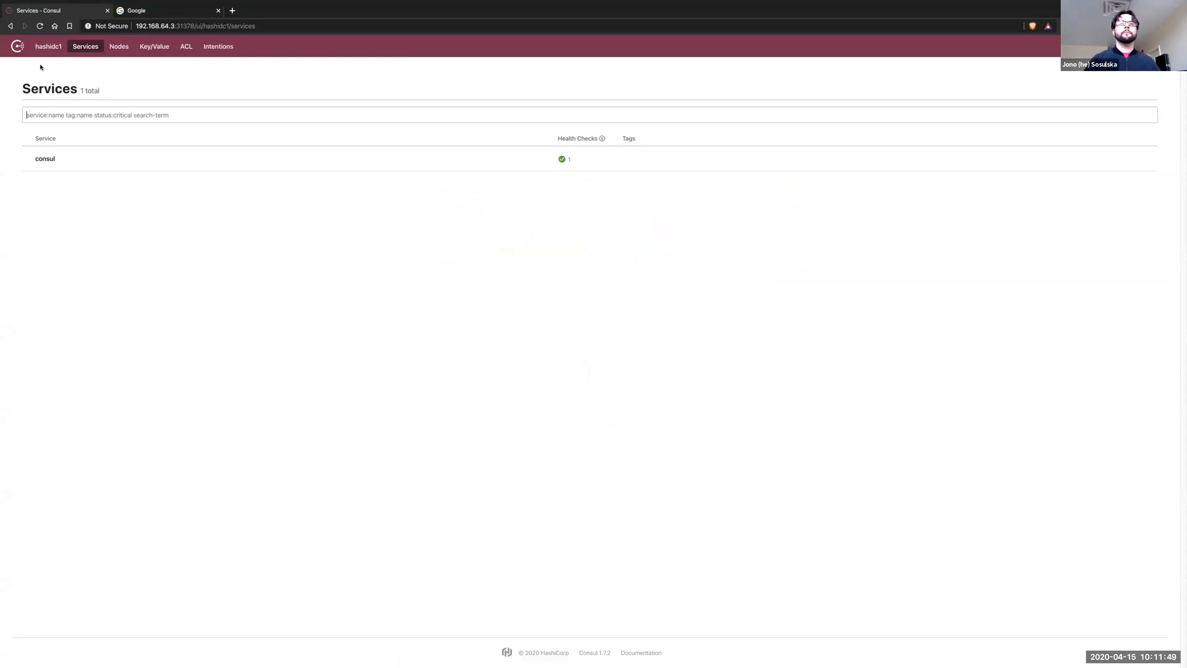
pyautogui.click(119, 46)
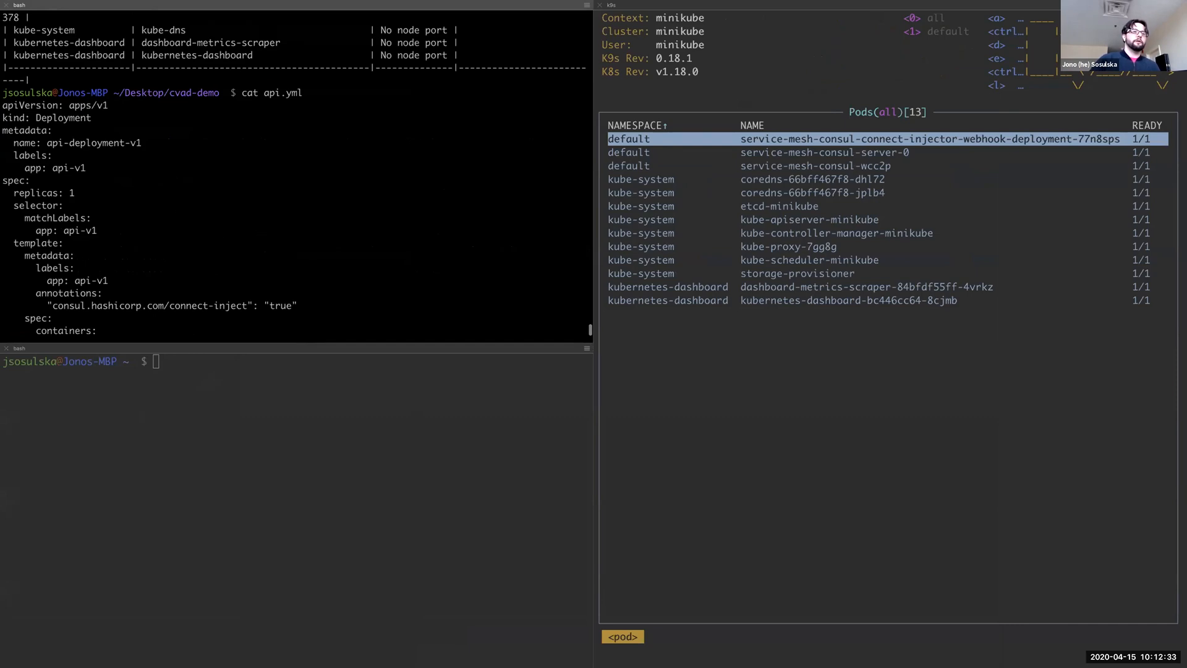
# Print api.yml, the api-v1 fake-service Deployment with Connect injection enabled.
pyautogui.scroll(-3)
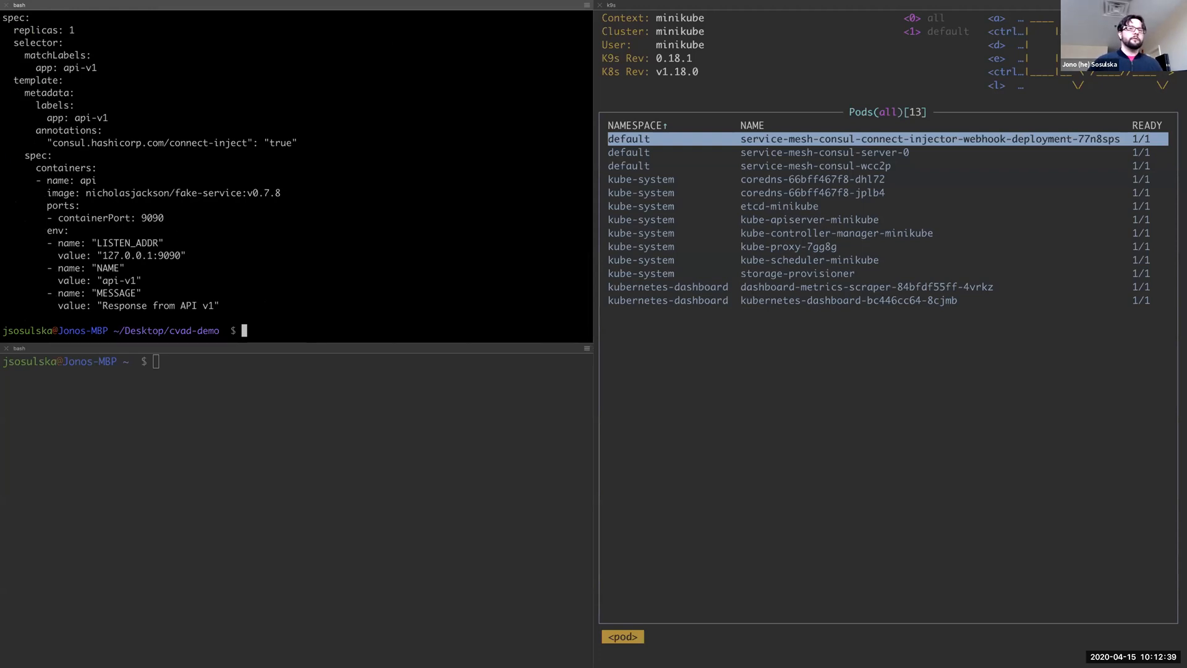
pyautogui.write('cat api.yml')
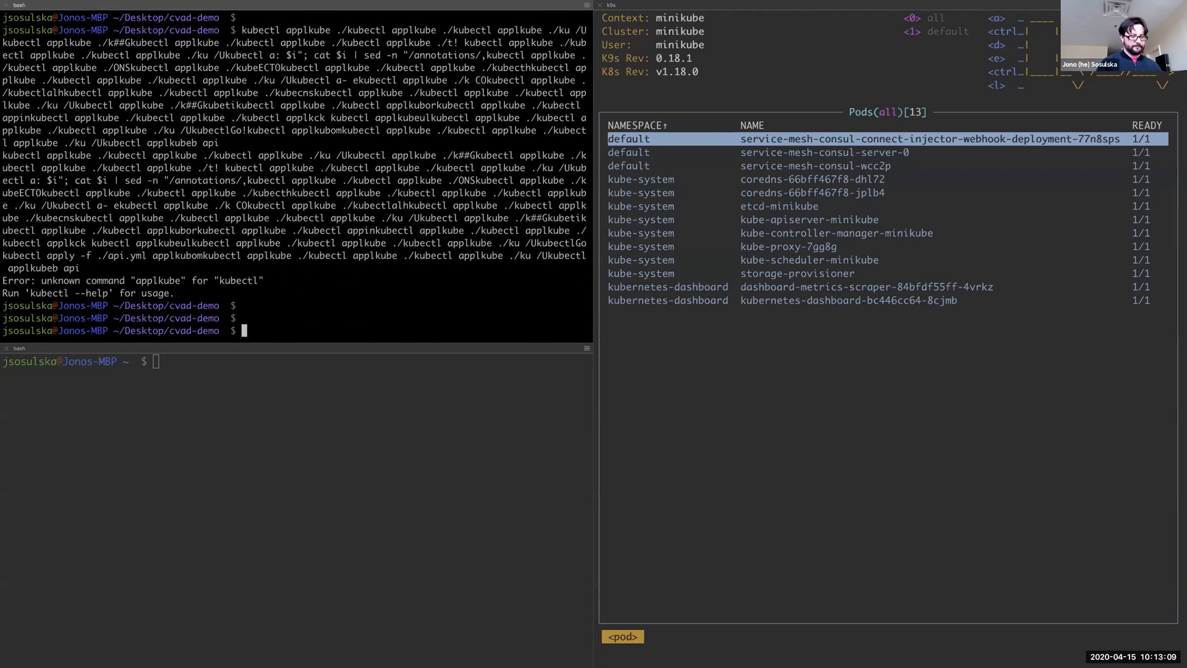
# kubectl apply ./api.yml and ./web.yml, then get the web service URL from minikube.
pyautogui.write('kubectl')
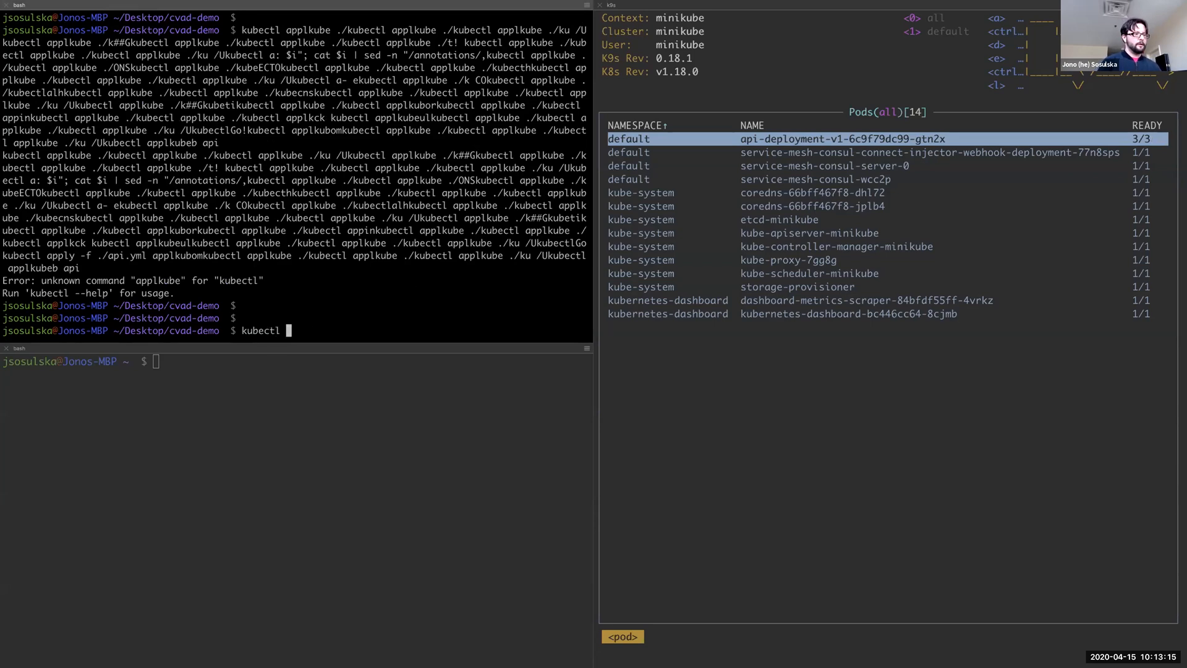
pyautogui.write('apply -f')
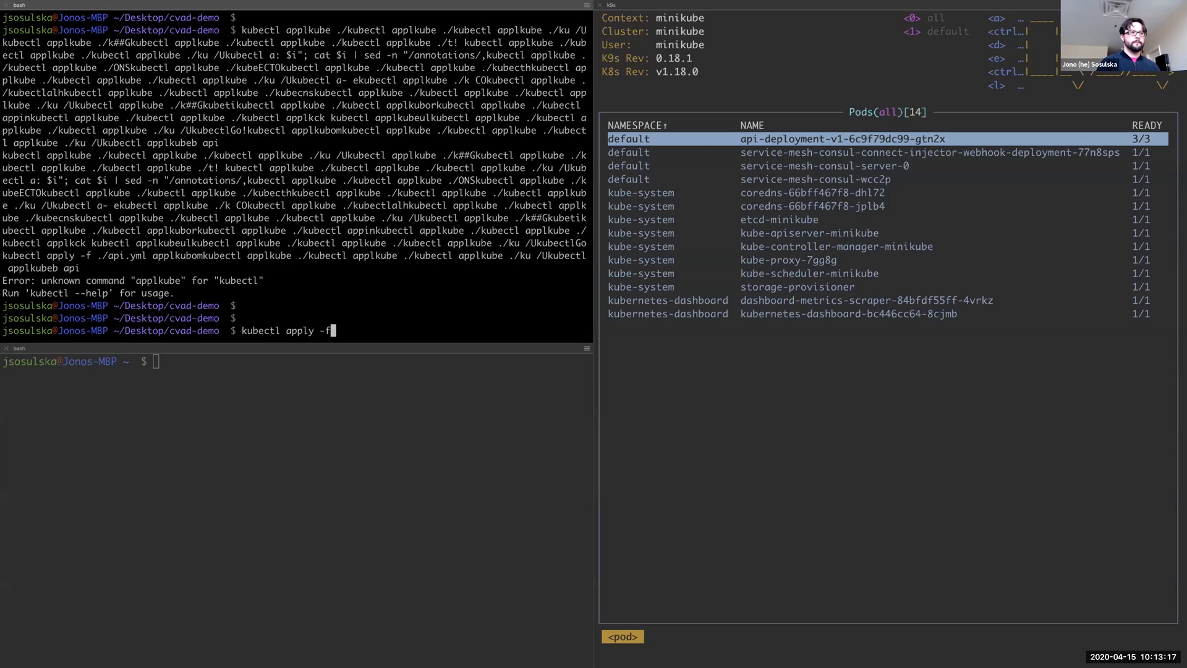
pyautogui.write('./api.yml')
pyautogui.write('kubectl apply -f ./web.yml')
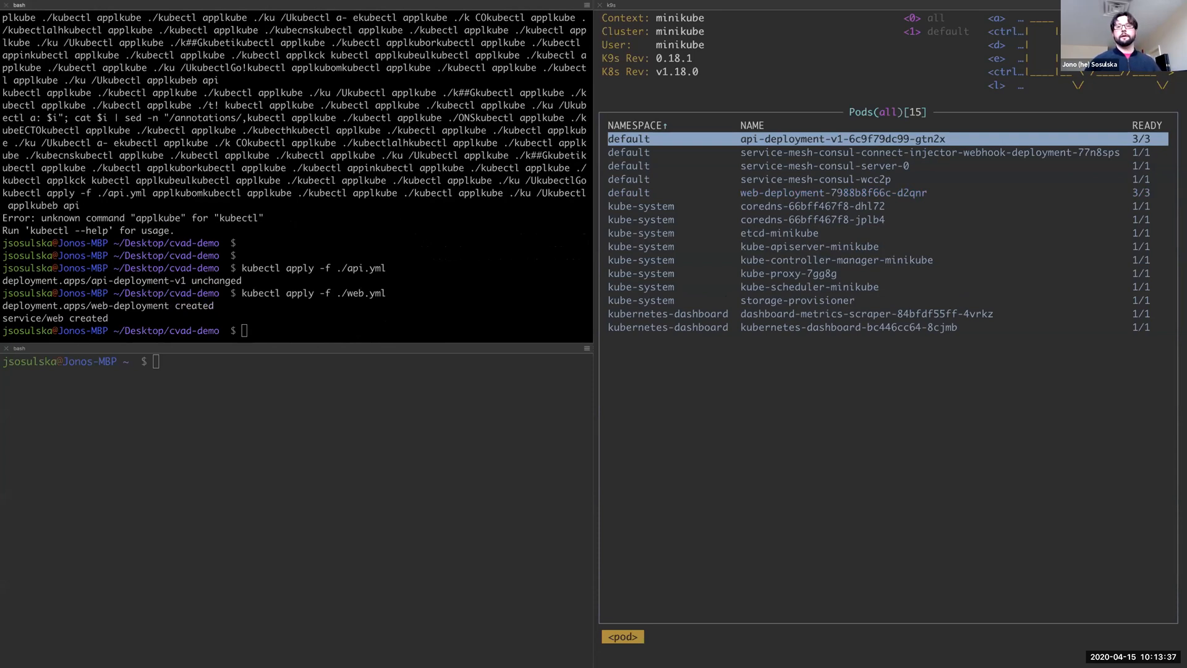
pyautogui.write('minikube service web --url')
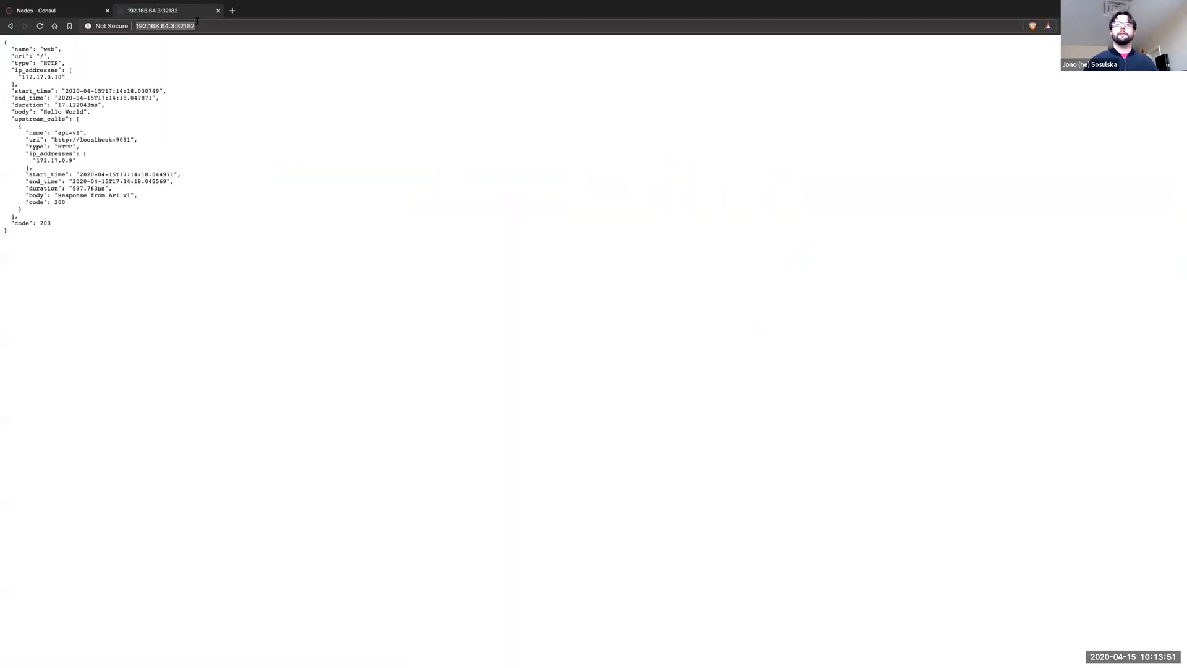
# Append /ui to 192.168.64.3:32182 to view web calling api-v1, both HTTP 200.
pyautogui.write('/ui/')
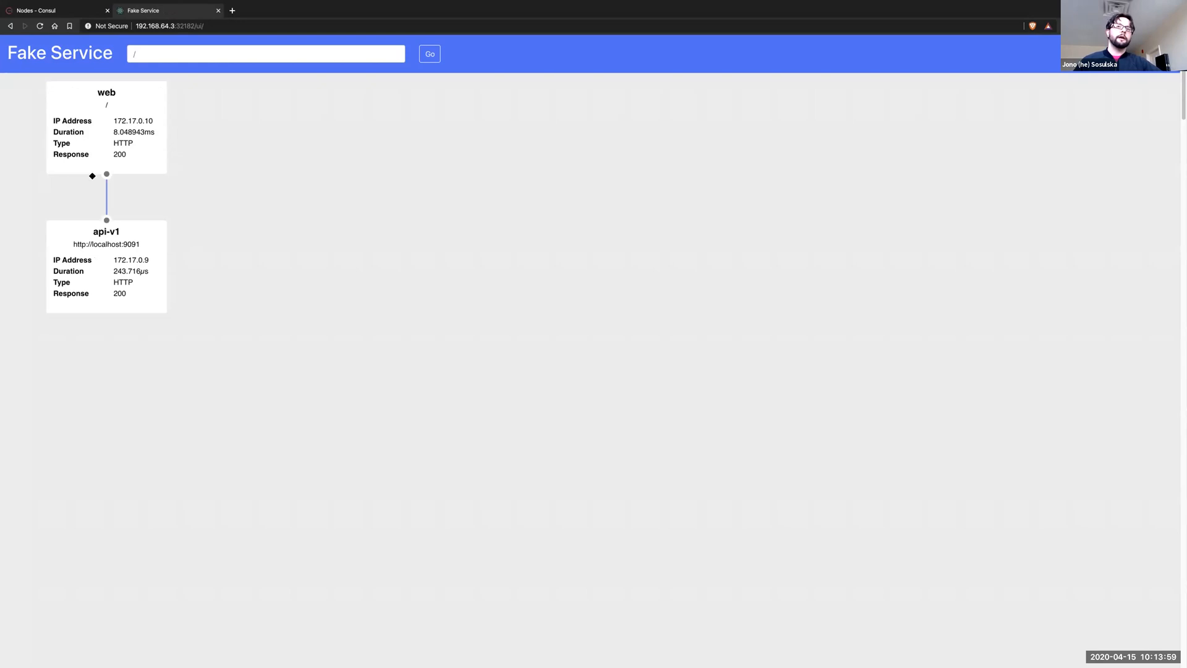
pyautogui.moveTo(26, 145)
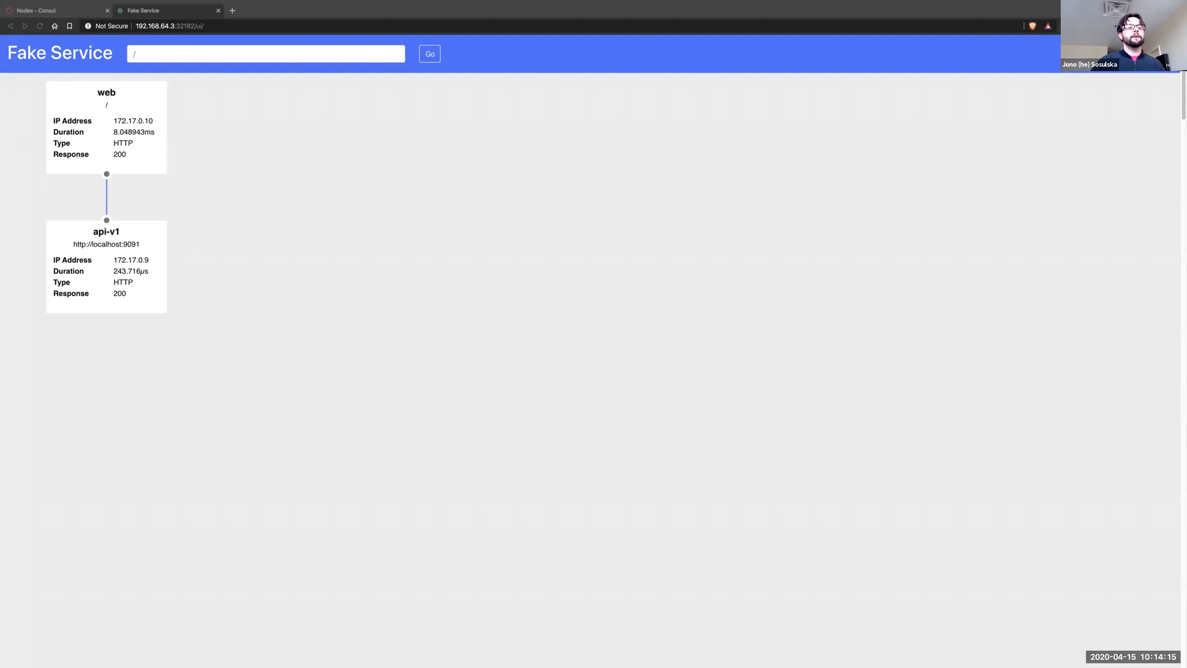
pyautogui.moveTo(236, 99)
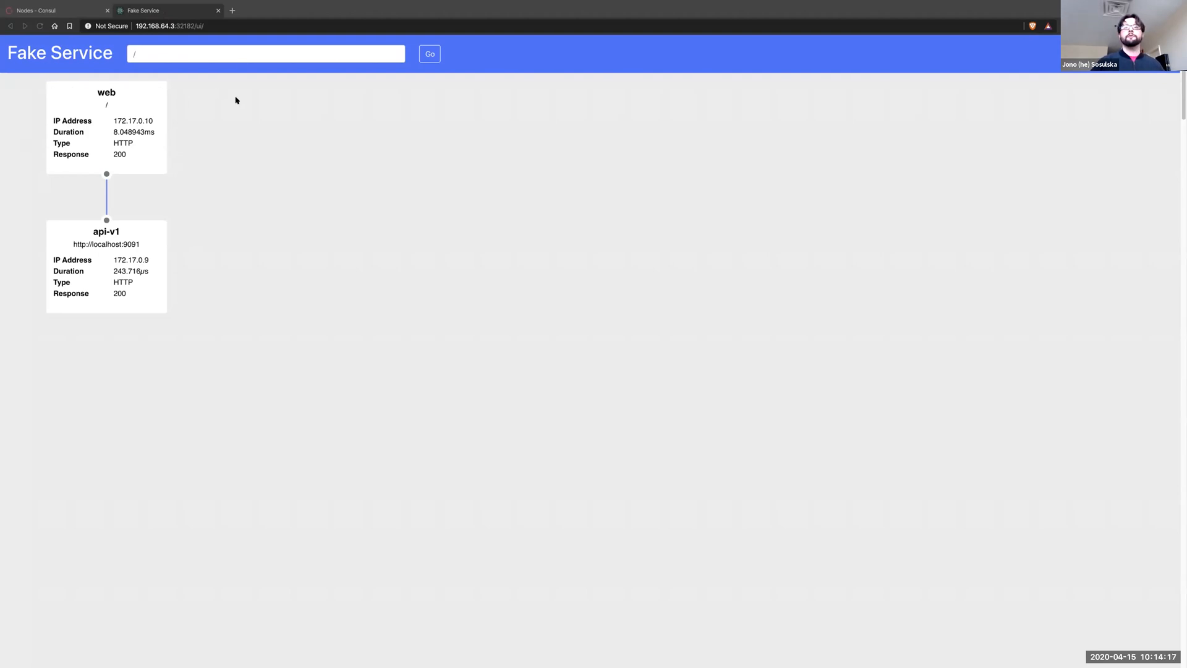
pyautogui.moveTo(266, 244)
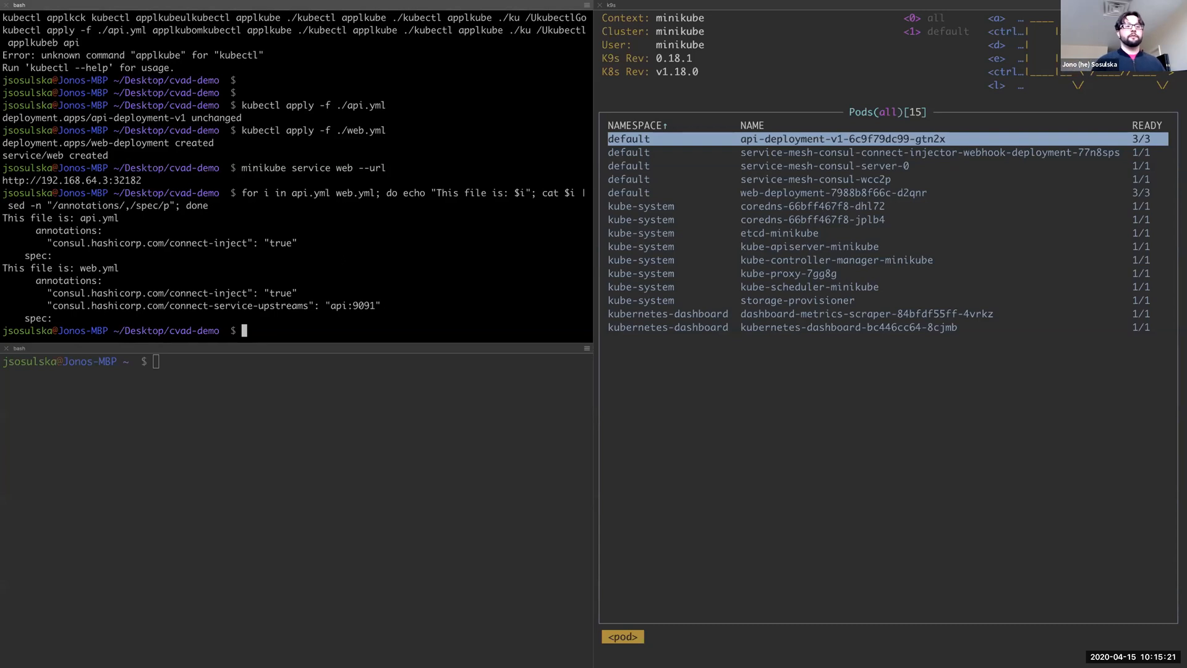
# Background port-forward of local 8500 to pod service-mesh-consul-wcc2p port 8500.
pyautogui.write('kubectl port-forward')
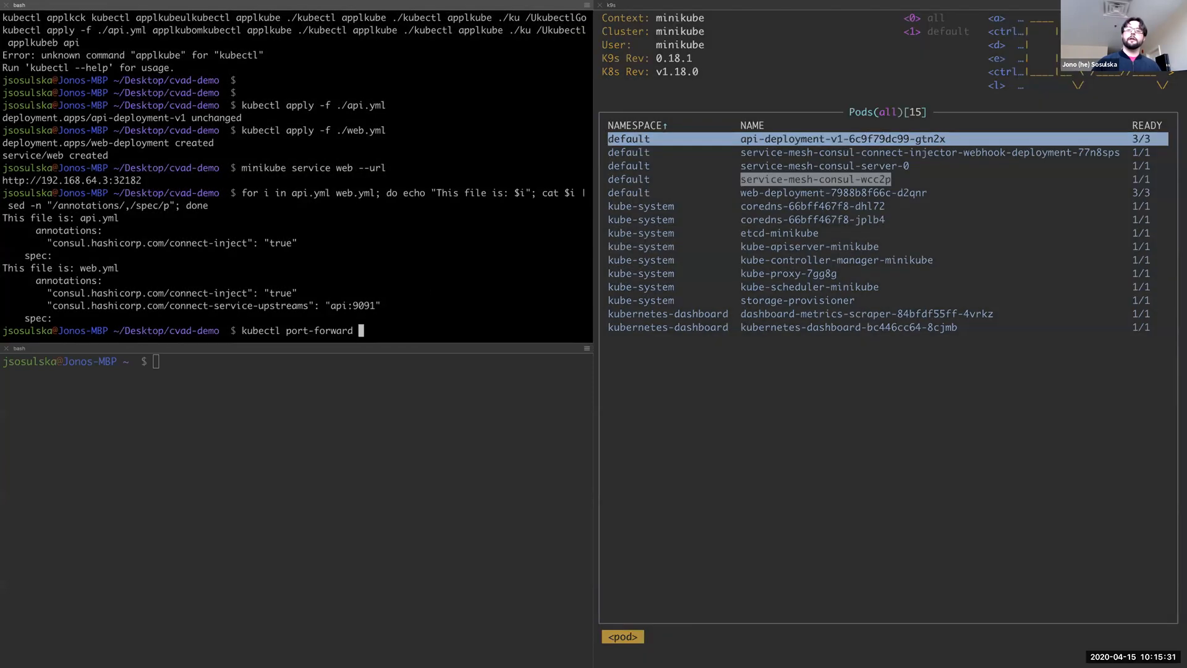
pyautogui.write('service-mesh-consul-wcc2p')
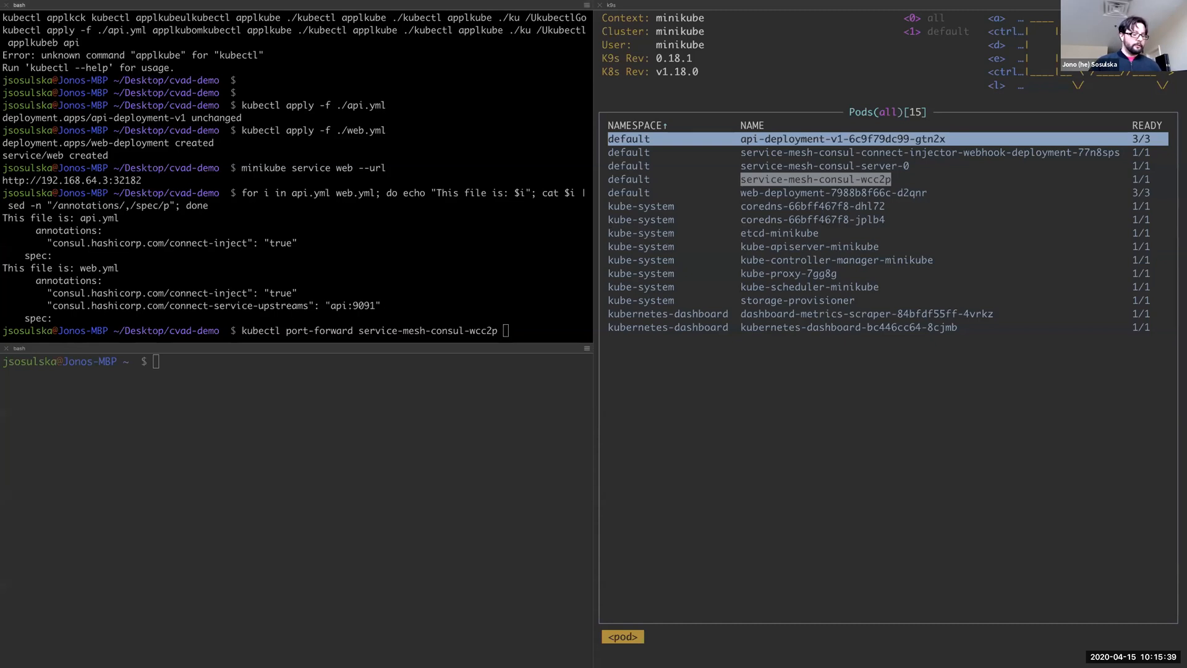
pyautogui.write('8500:8500 &')
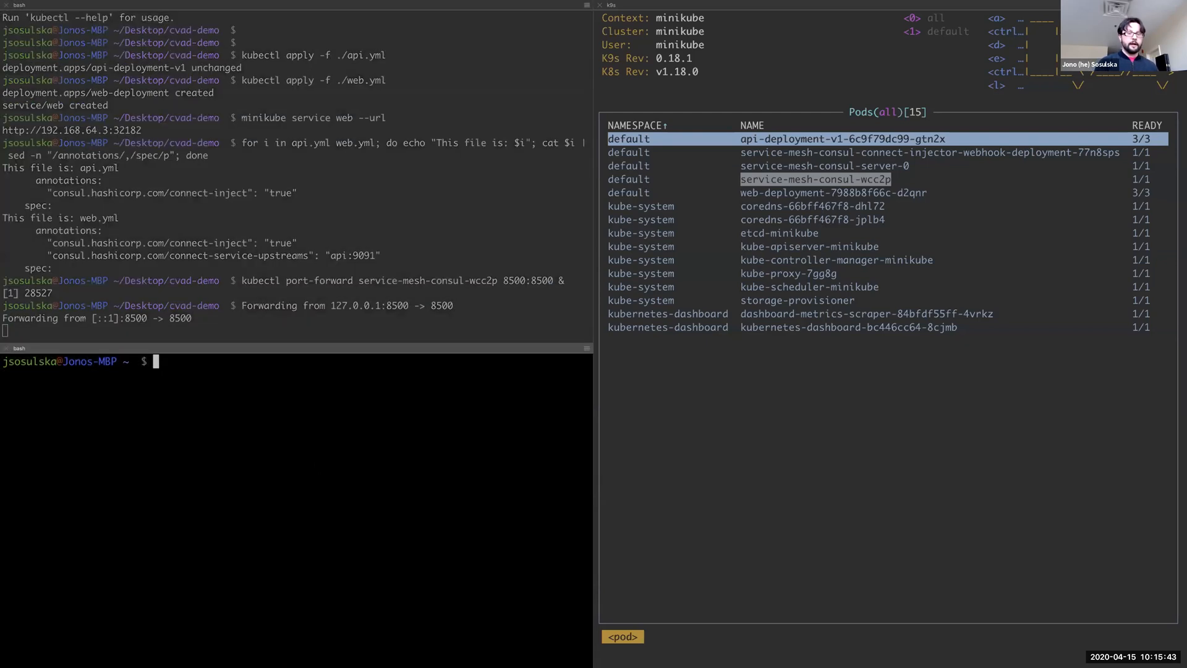
# Run consul members and consul catalog services, listing two alive nodes and api, web, consul with sidecar proxies.
pyautogui.write('consul')
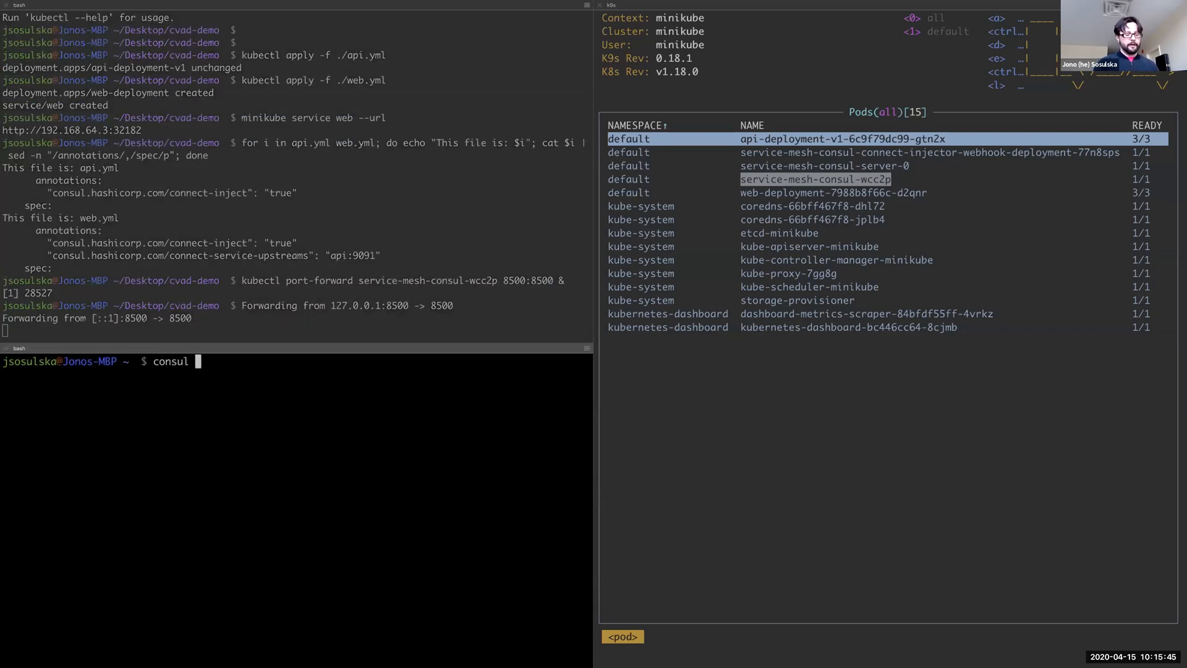
pyautogui.write('members')
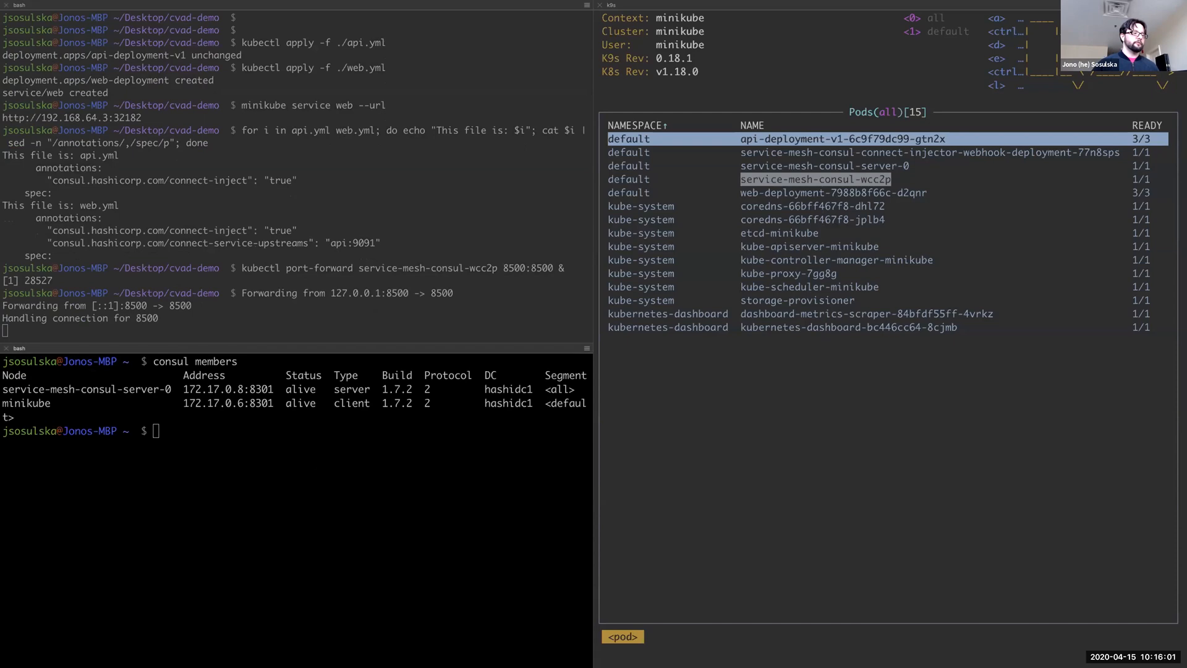
pyautogui.write('consul catalog services')
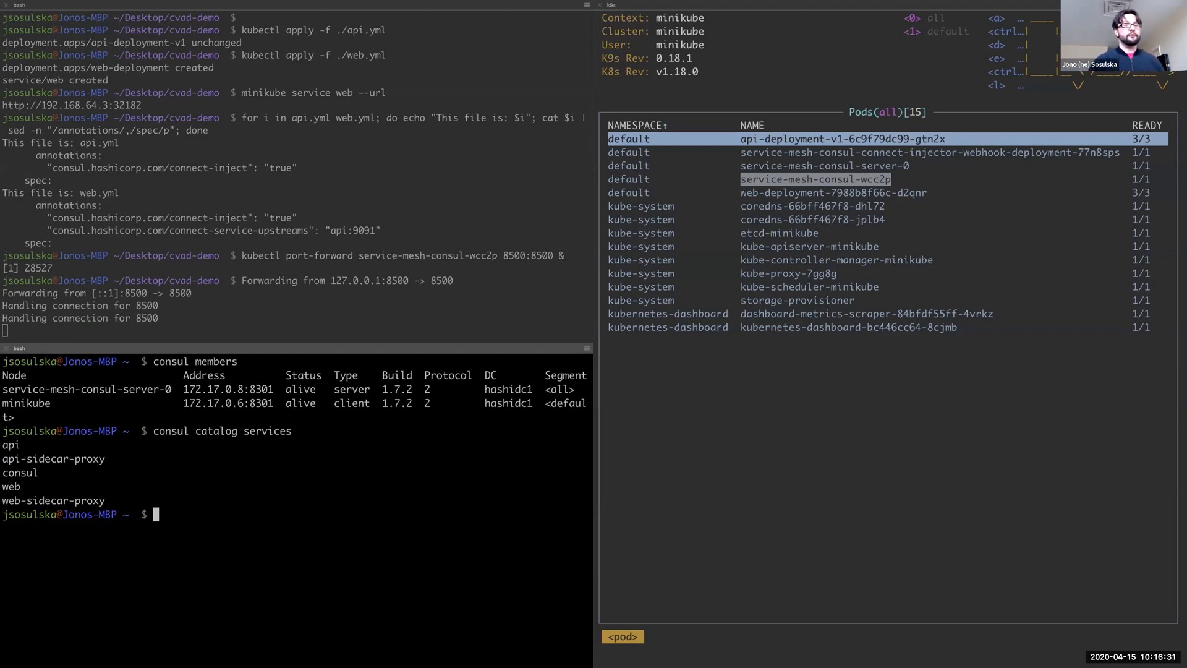
# Check intentions web→api and api→web are Allowed, then create a deny intention from web to api.
pyautogui.write('consul intention check web api')
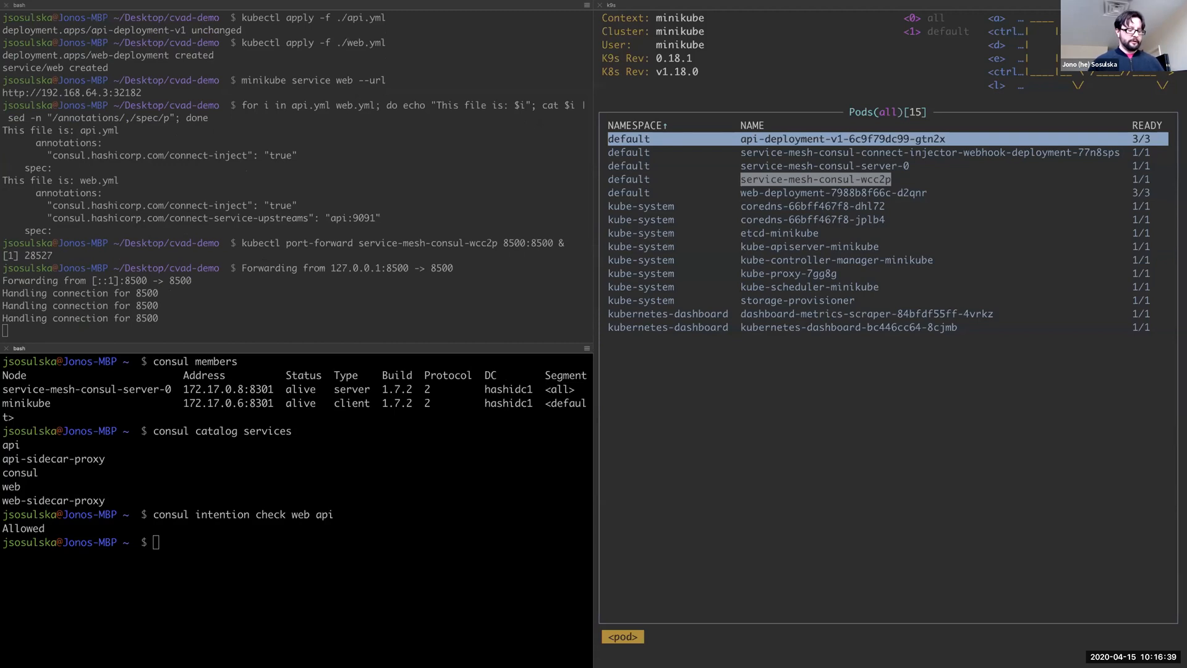
pyautogui.write('consul intention check api web')
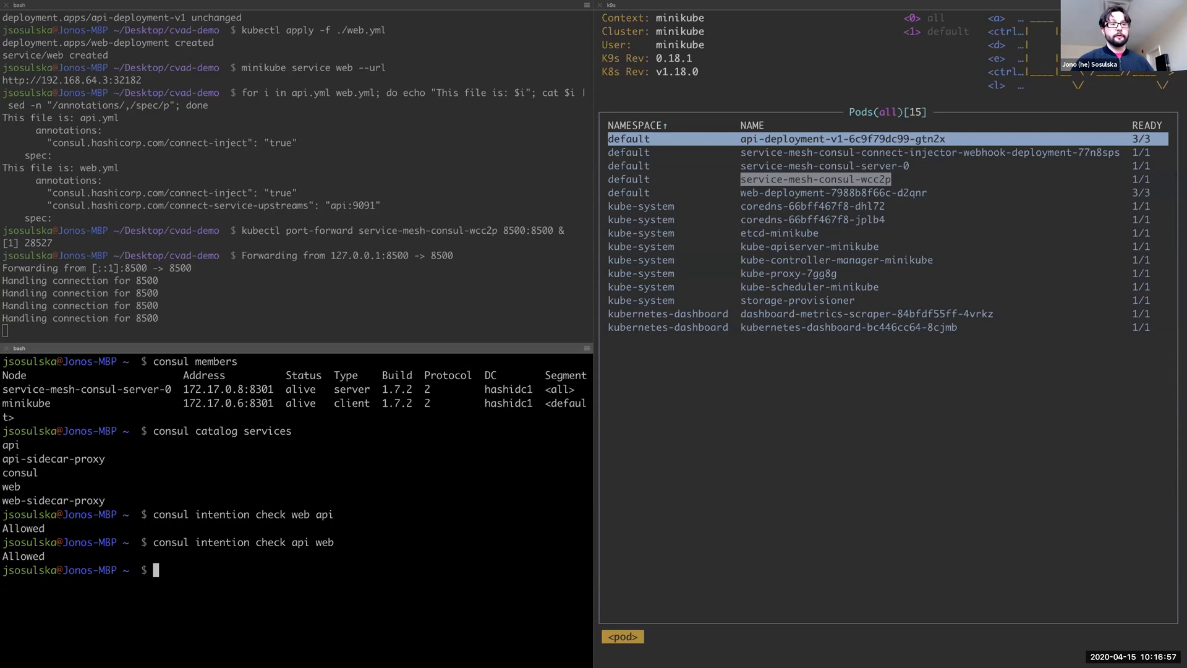
pyautogui.write('consul intention create -deny web api')
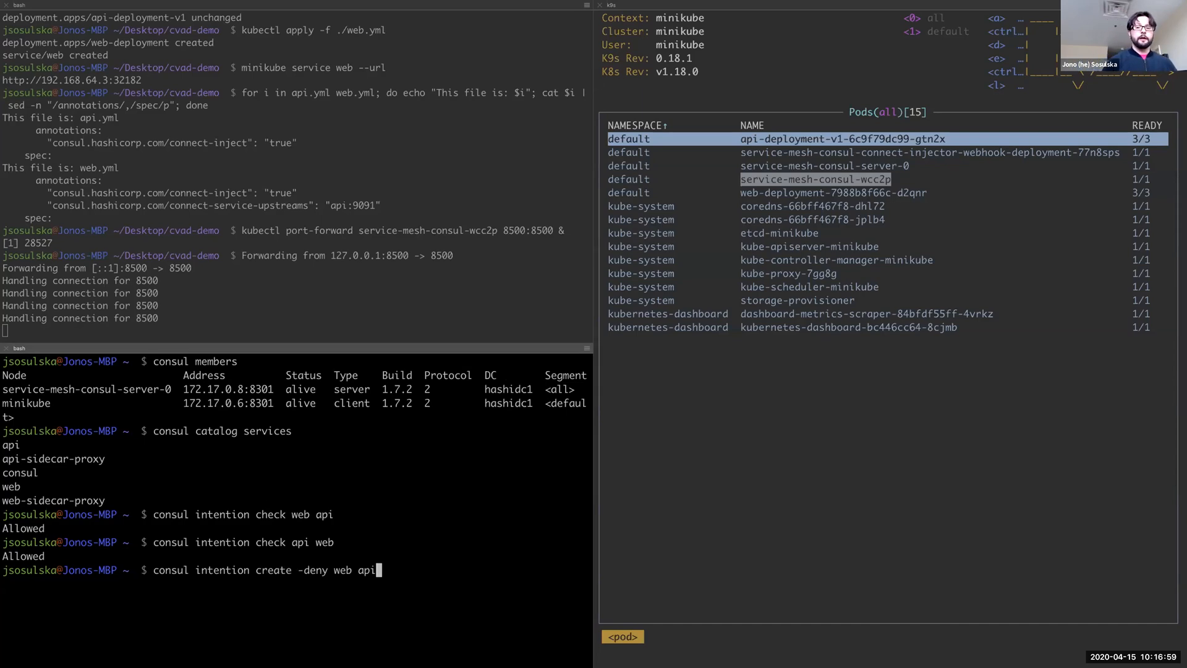